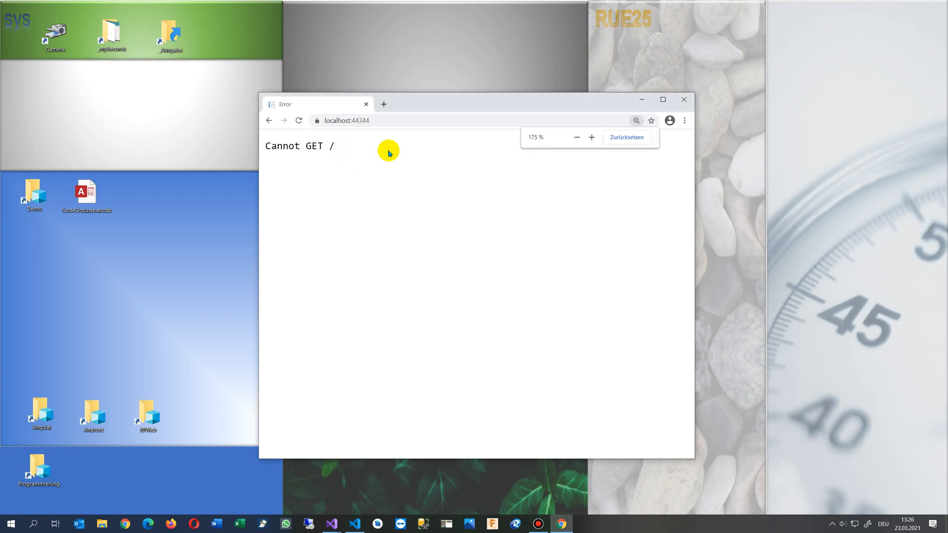
{"action": "mouse_move", "coordinate": [329, 524]}
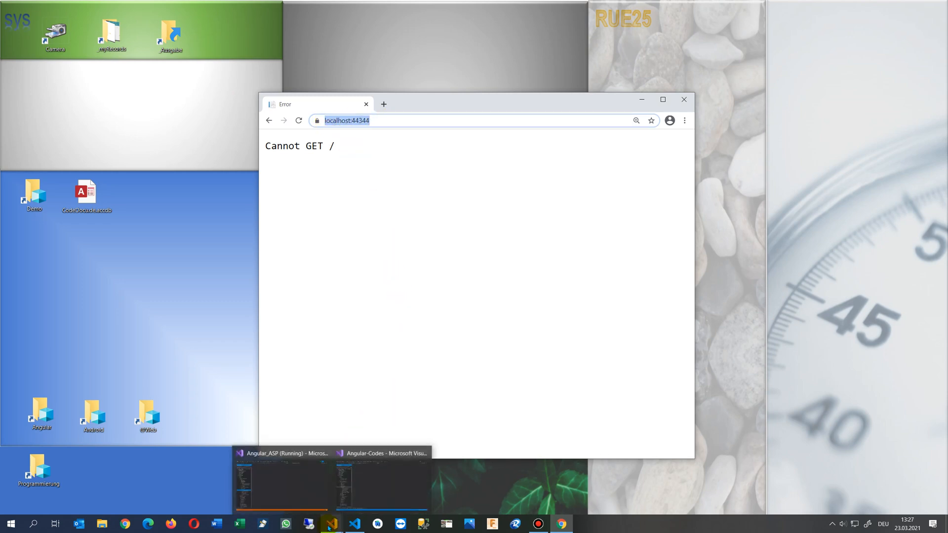
Step: Correct the ArticleModel import to '../models/articles.model' in articles.service.ts and reload localhost to show 'Hello, world!'
{"action": "left_click", "coordinate": [282, 481]}
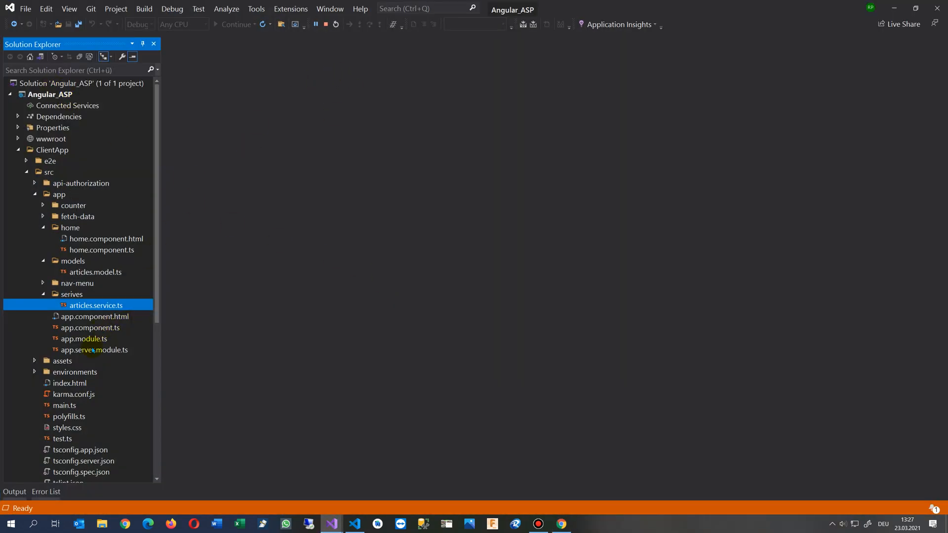
{"action": "left_click", "coordinate": [46, 494]}
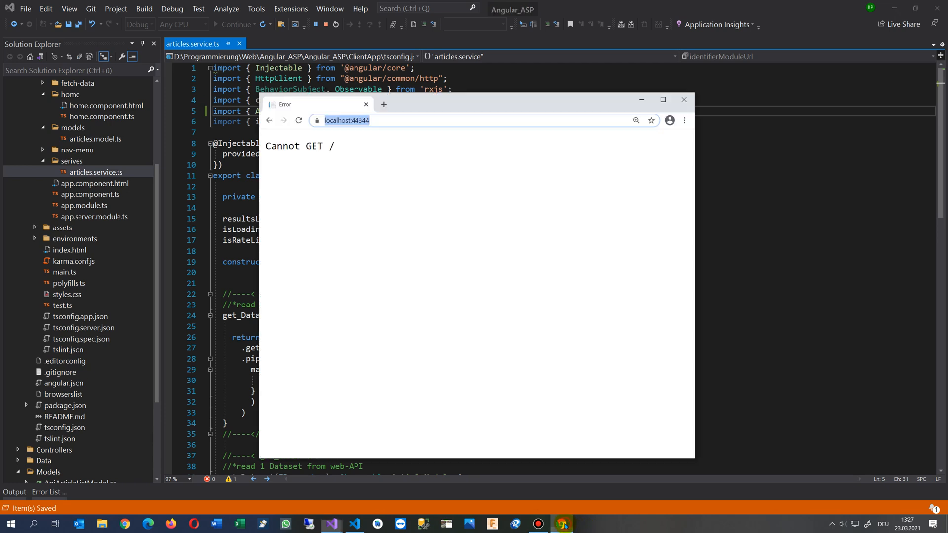
{"action": "left_click", "coordinate": [305, 189]}
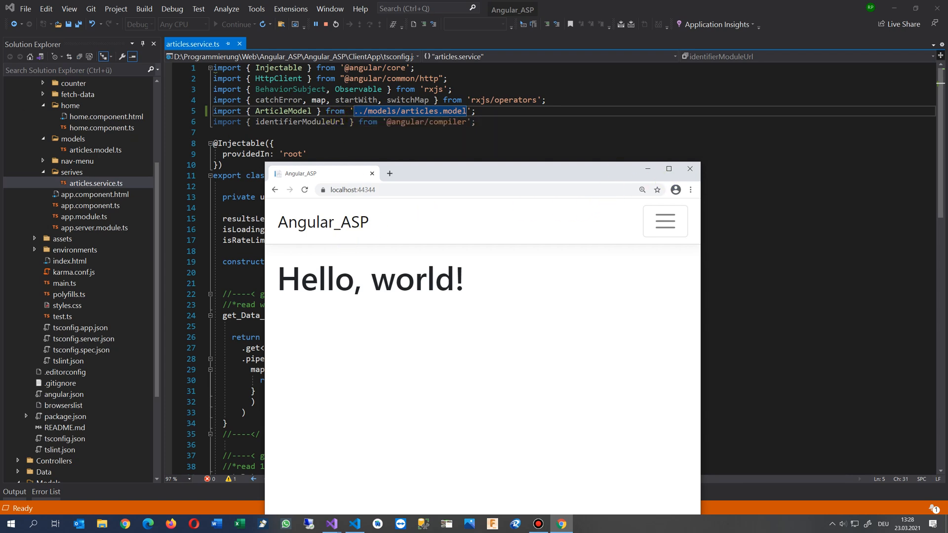